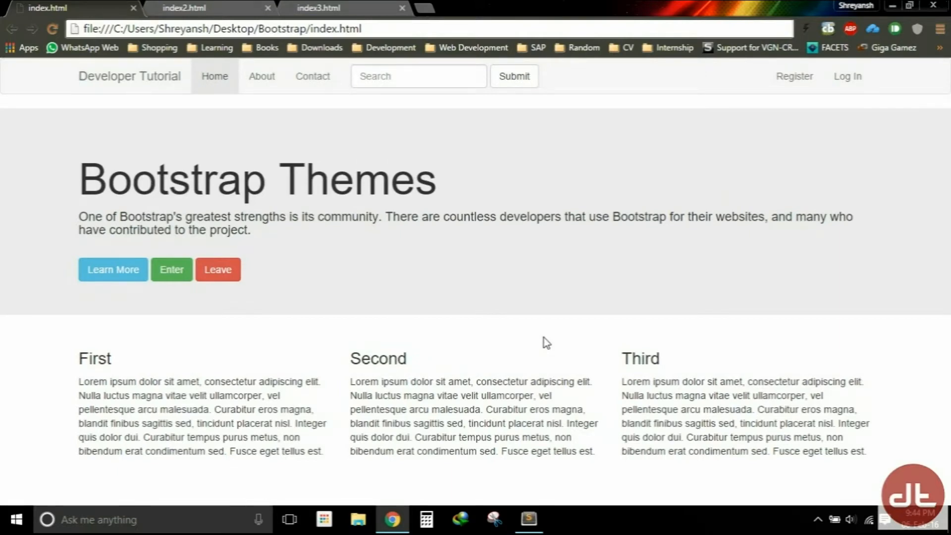
pyautogui.moveTo(536, 340)
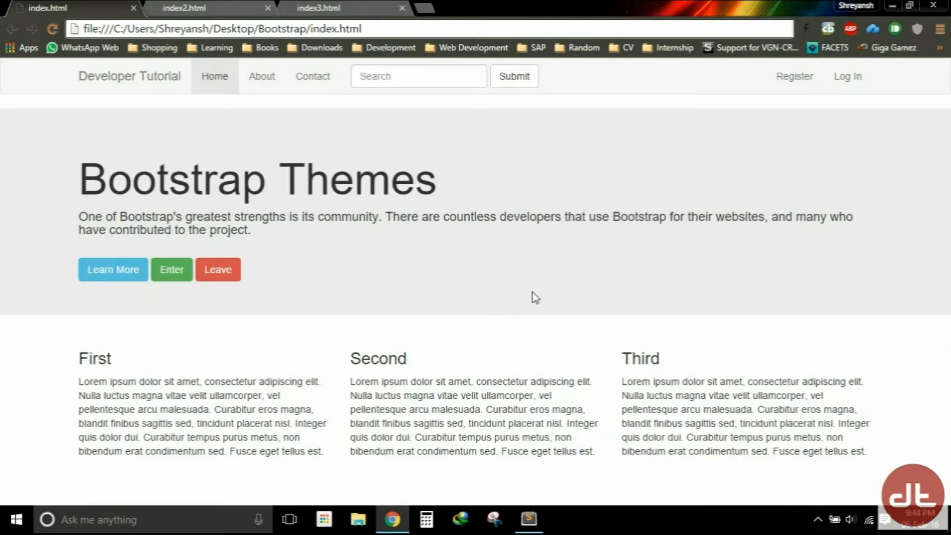
pyautogui.moveTo(506, 297)
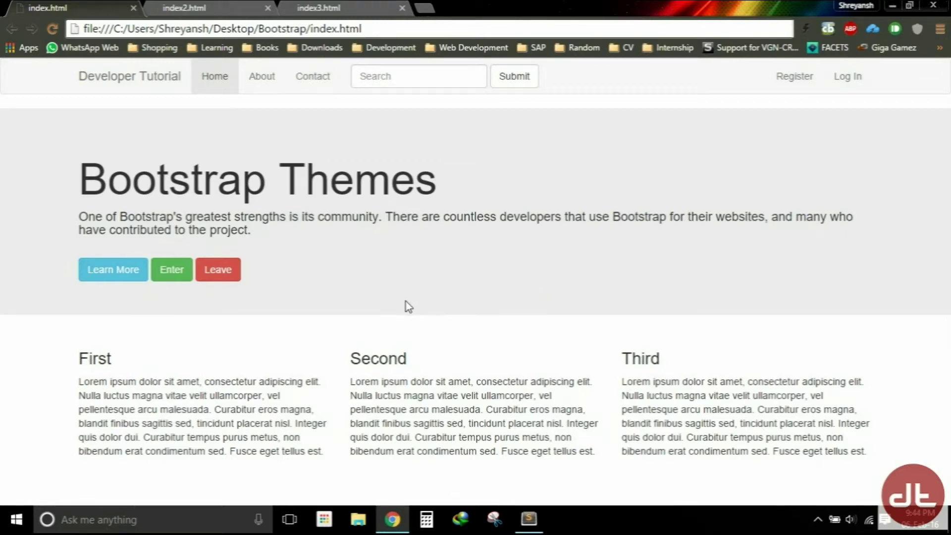
pyautogui.moveTo(244, 195)
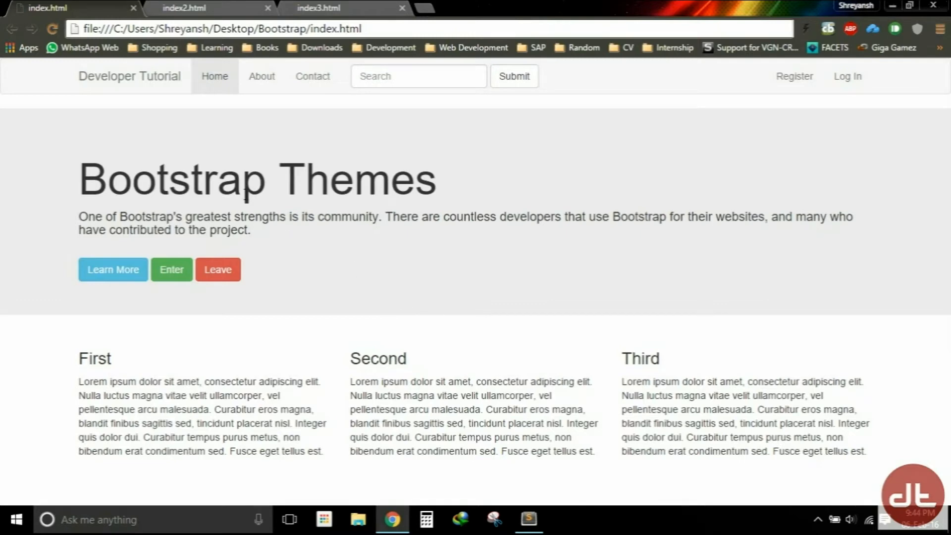
pyautogui.moveTo(581, 135)
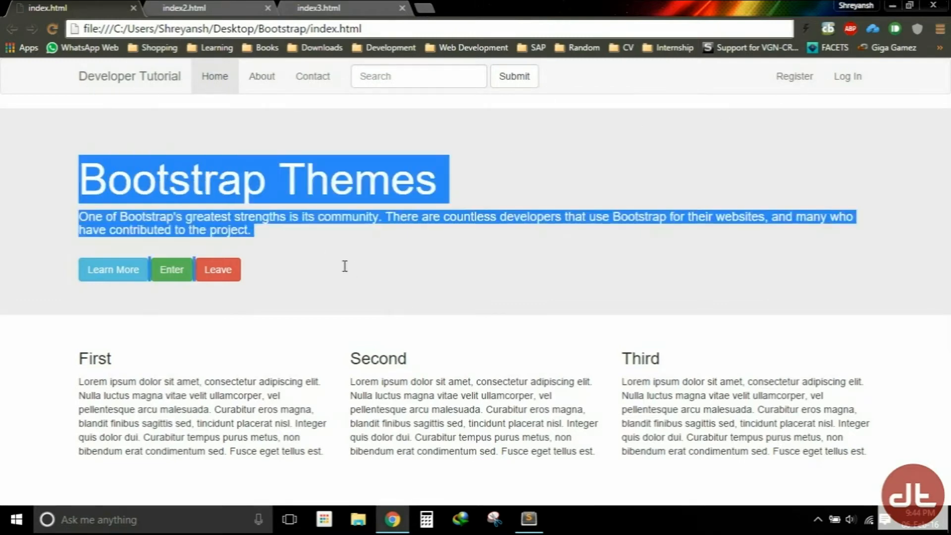
# Step: Compare the original index.html with the dark-themed index2.html copy in the browser tabs
pyautogui.click(294, 241)
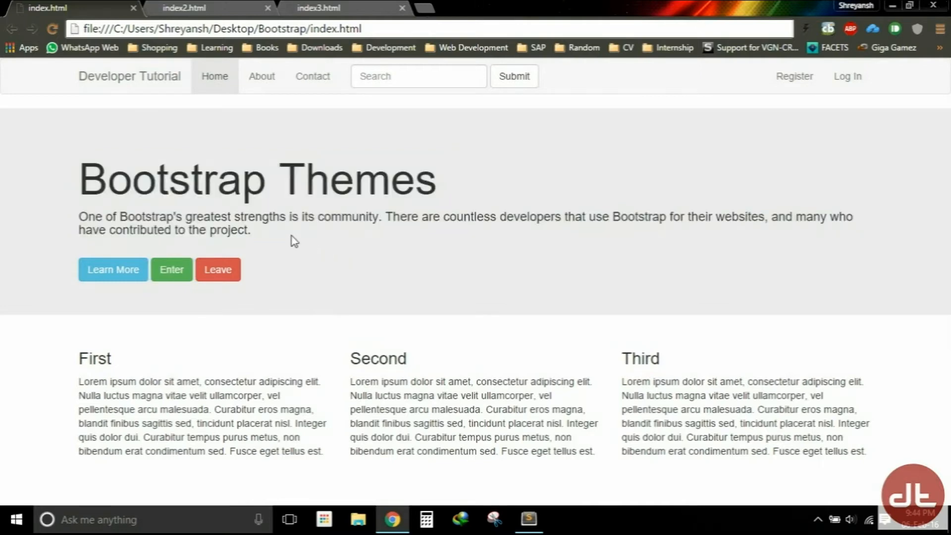
pyautogui.moveTo(257, 231)
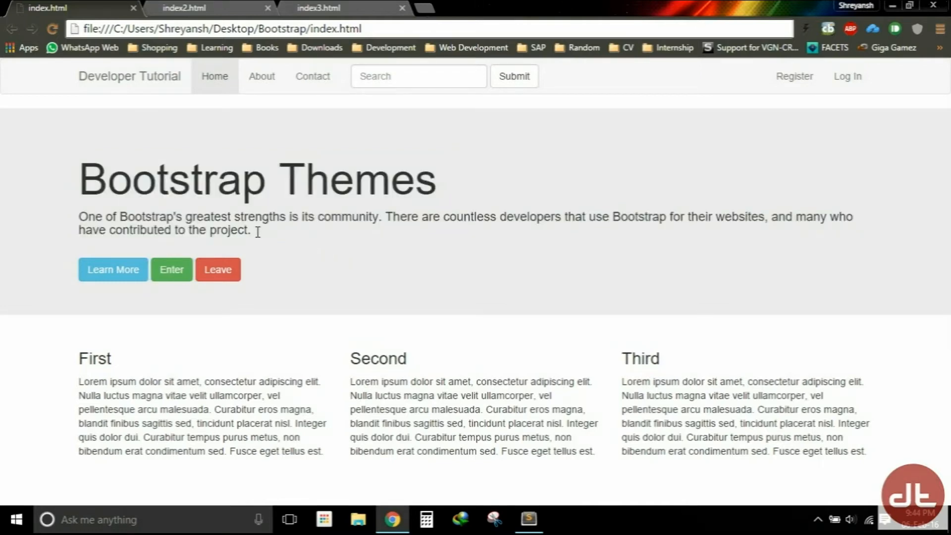
pyautogui.moveTo(261, 237)
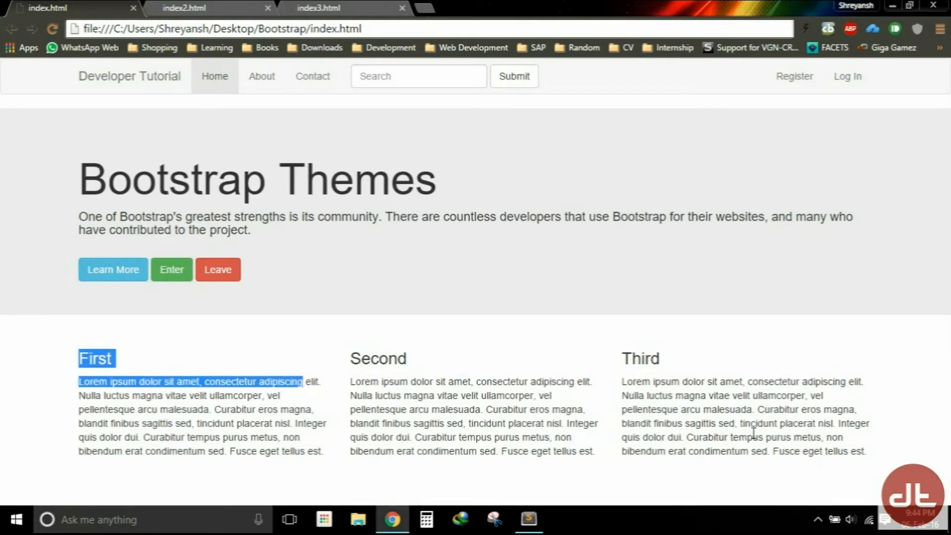
pyautogui.moveTo(554, 403)
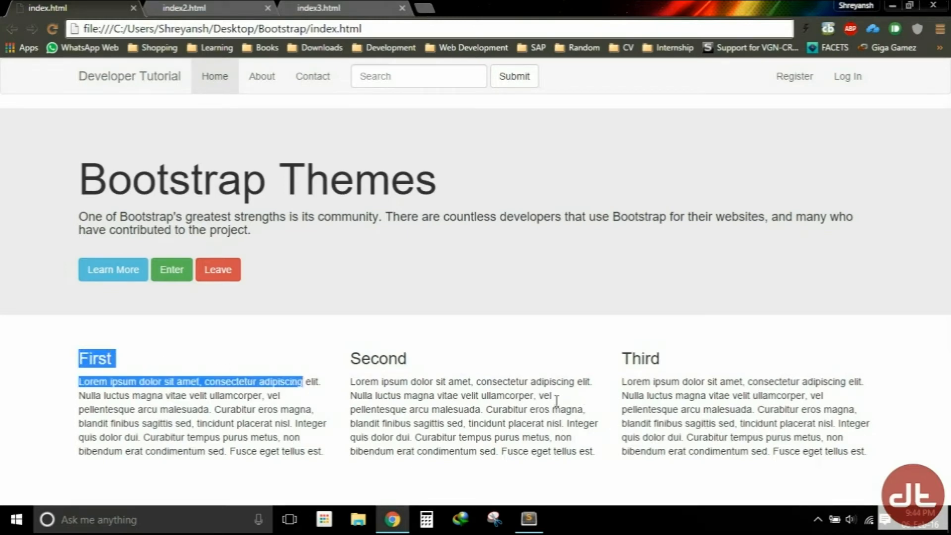
pyautogui.moveTo(414, 377)
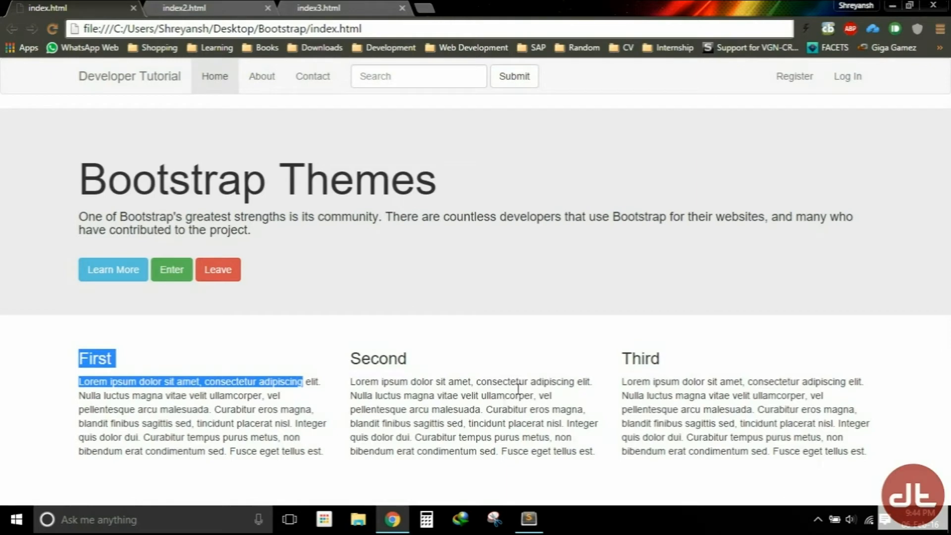
pyautogui.moveTo(741, 98)
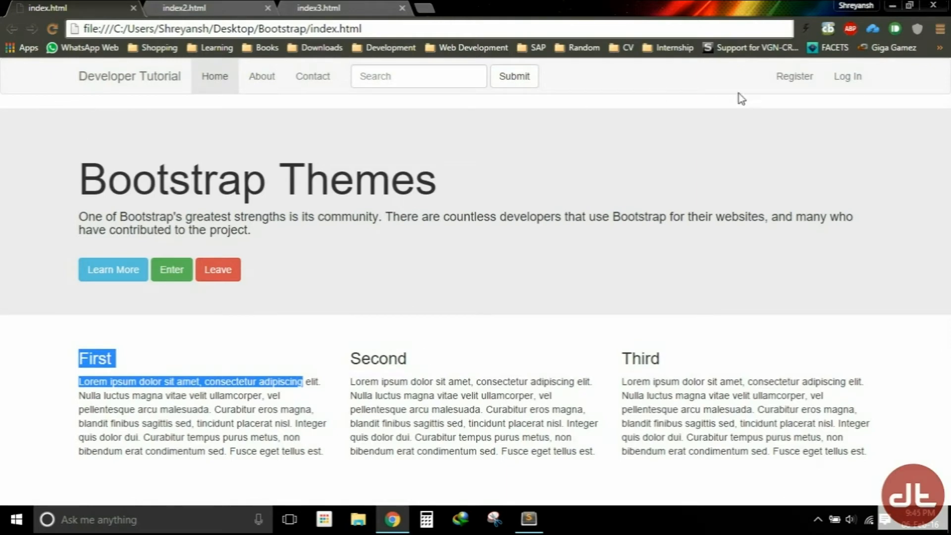
pyautogui.moveTo(512, 348)
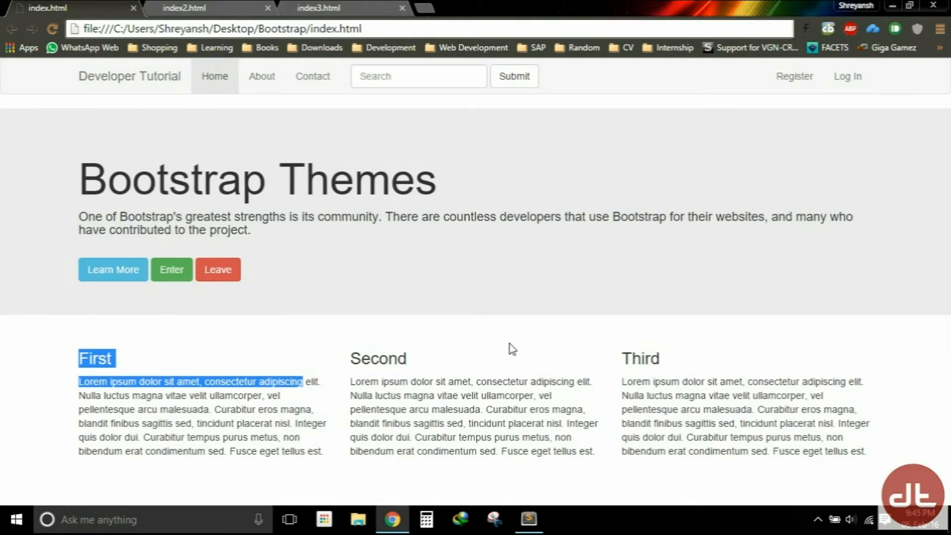
pyautogui.moveTo(576, 356)
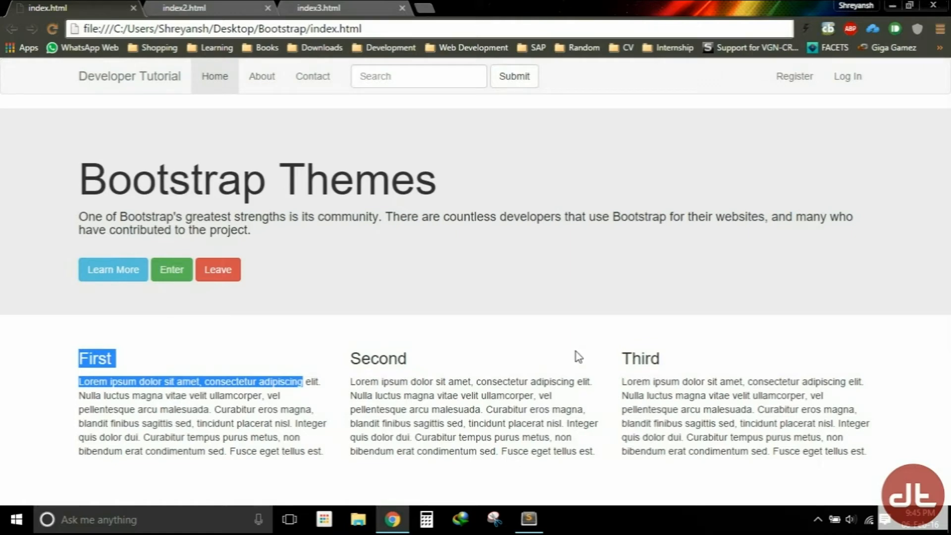
pyautogui.moveTo(557, 353)
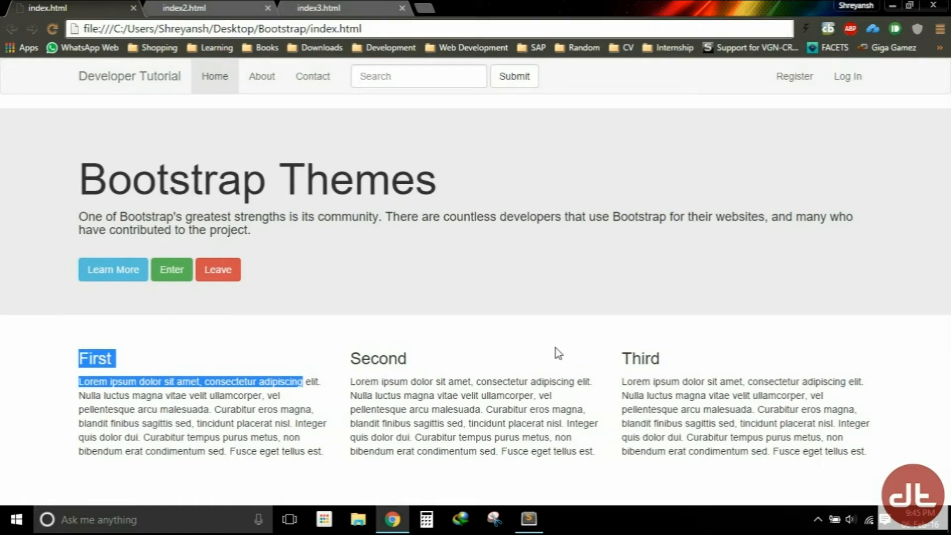
pyautogui.moveTo(297, 85)
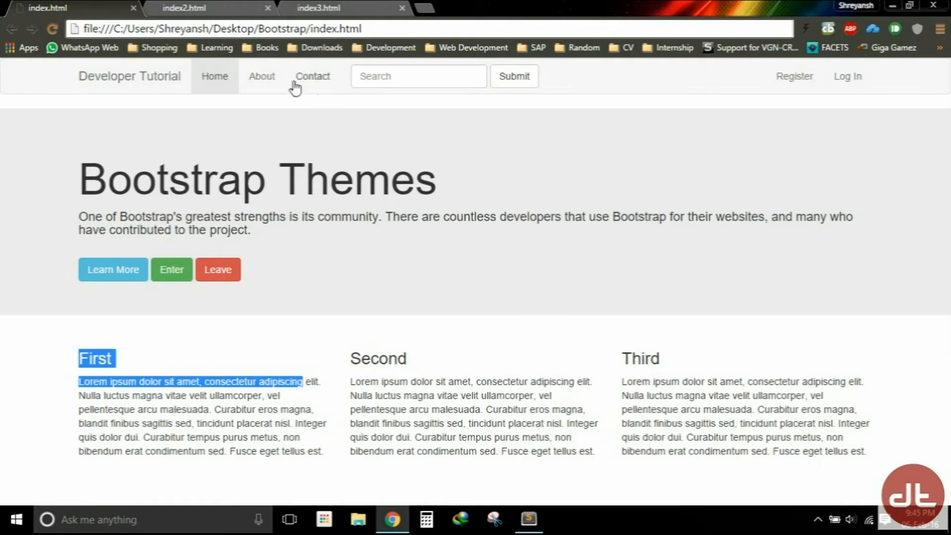
pyautogui.click(209, 8)
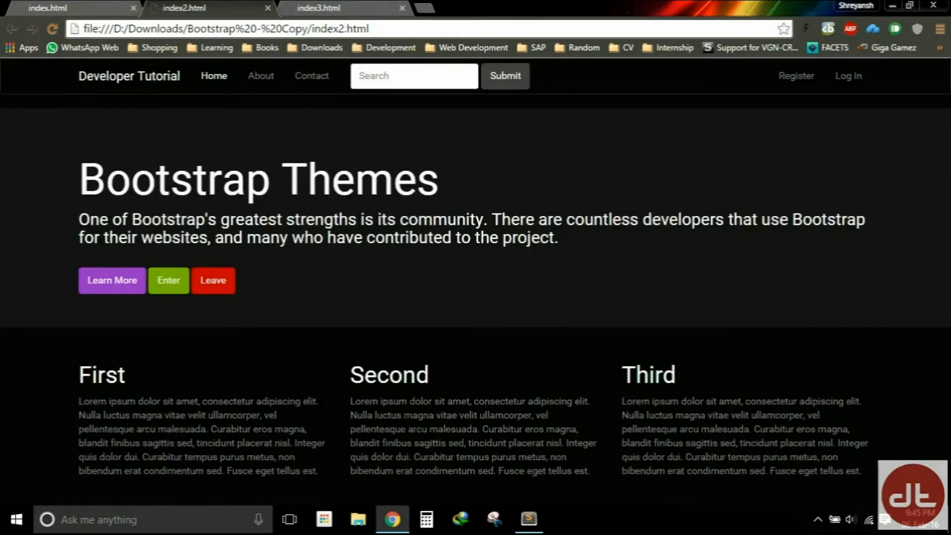
pyautogui.moveTo(318, 8)
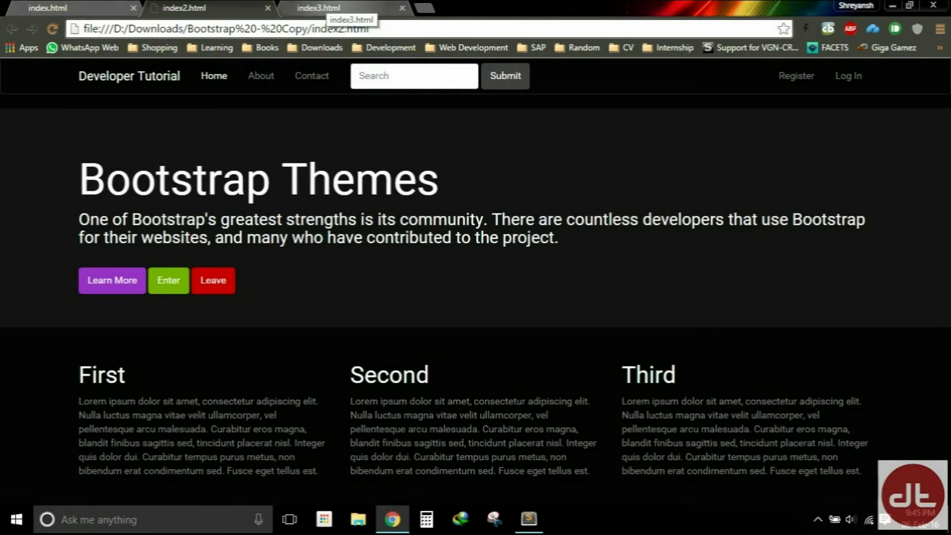
pyautogui.click(67, 8)
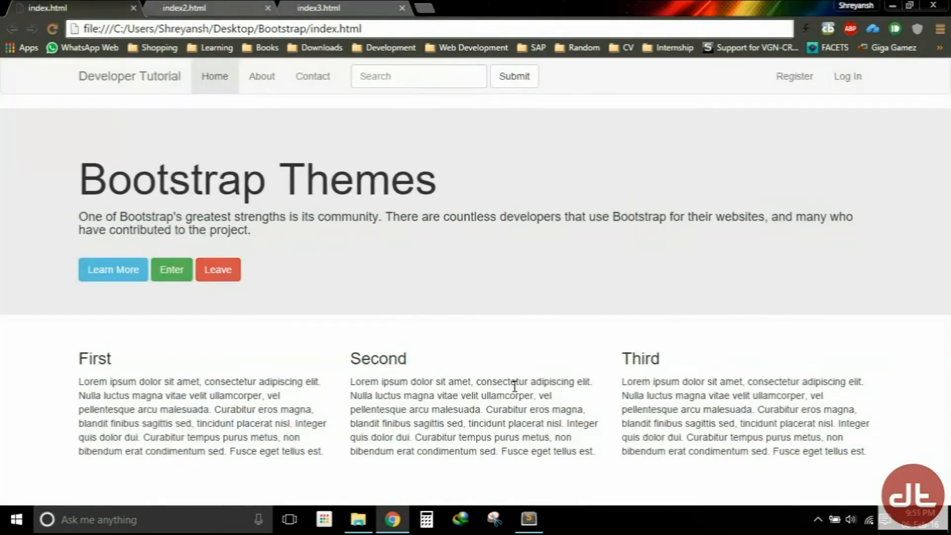
pyautogui.moveTo(531, 277)
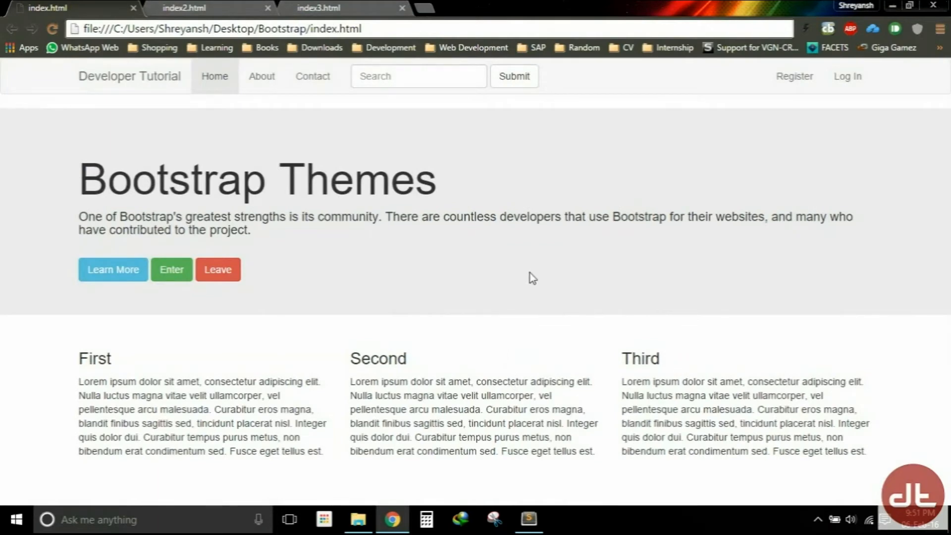
# Step: Browse through css/bootstrap.css in Sublime Text 2, then return to the browser
pyautogui.click(528, 520)
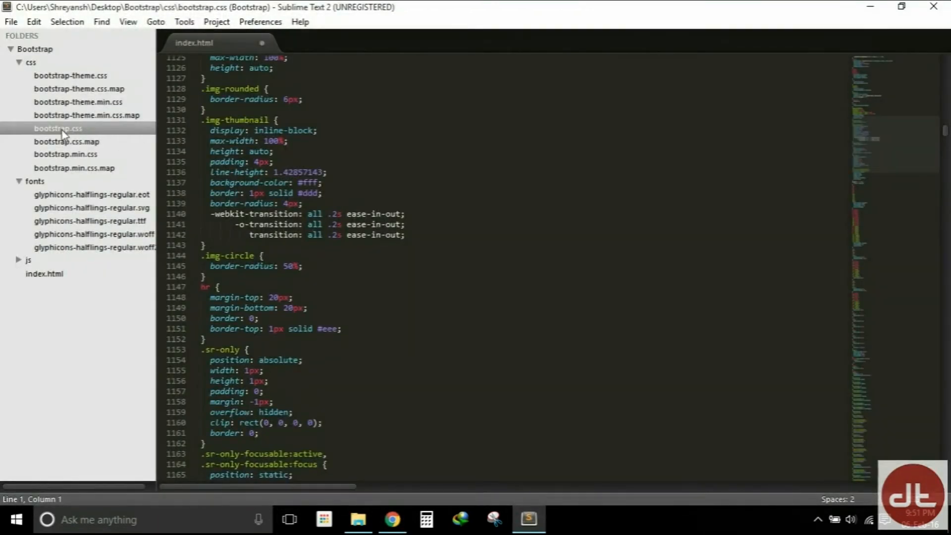
pyautogui.moveTo(460, 218)
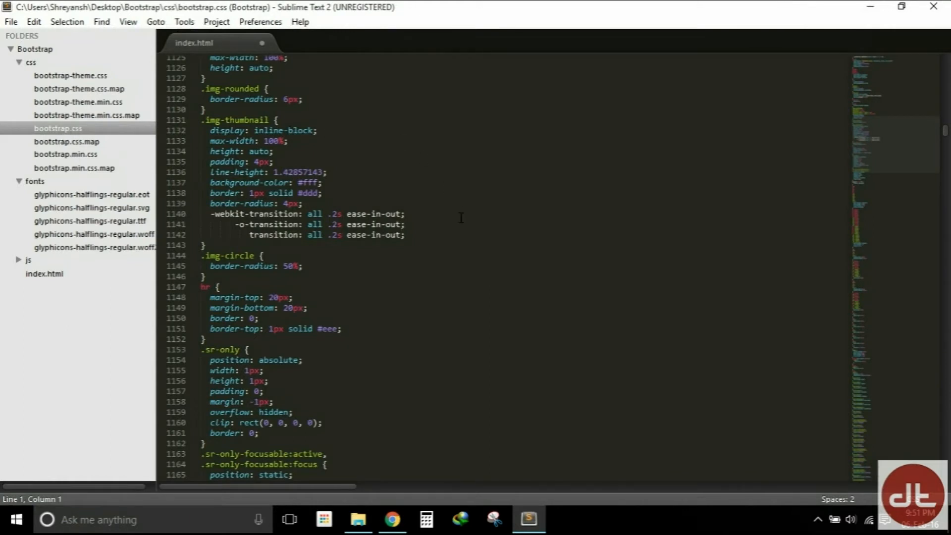
pyautogui.scroll(-3)
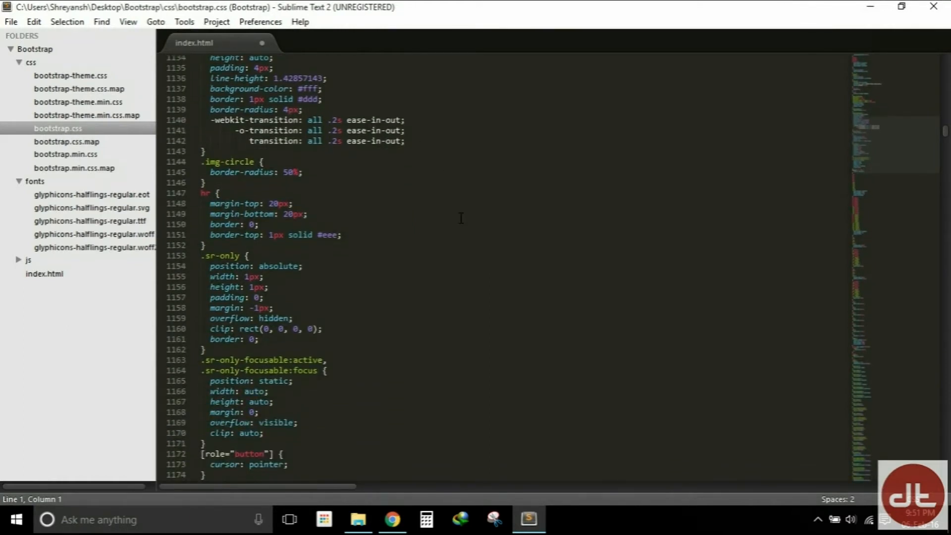
pyautogui.scroll(-3)
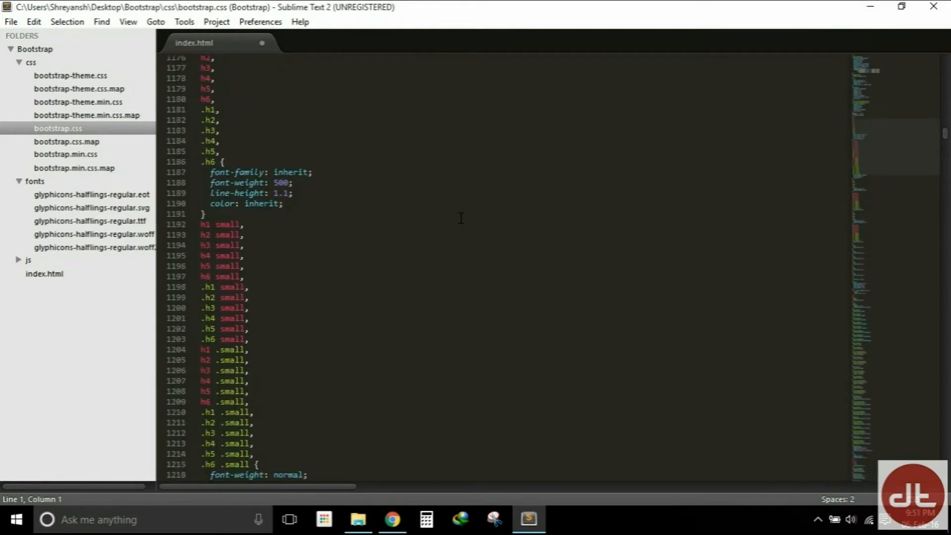
pyautogui.scroll(-3)
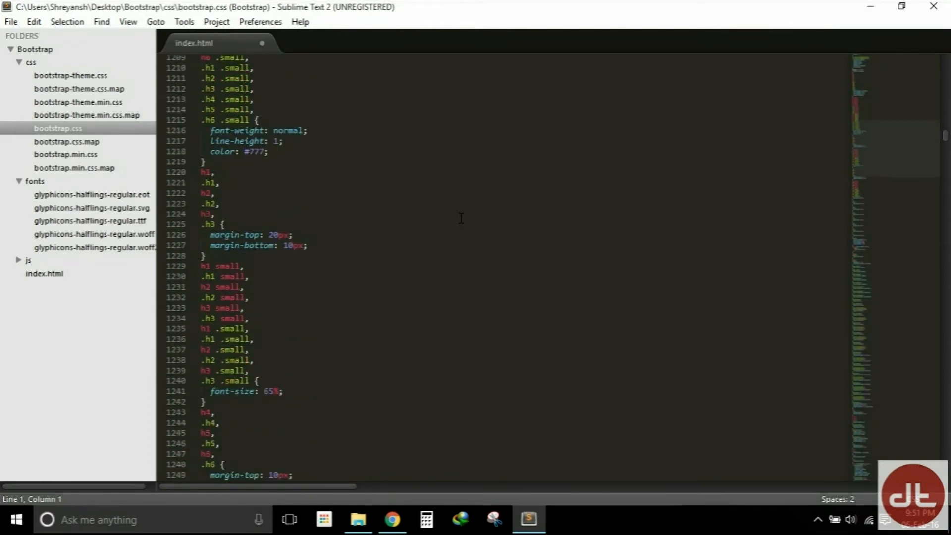
pyautogui.scroll(-3)
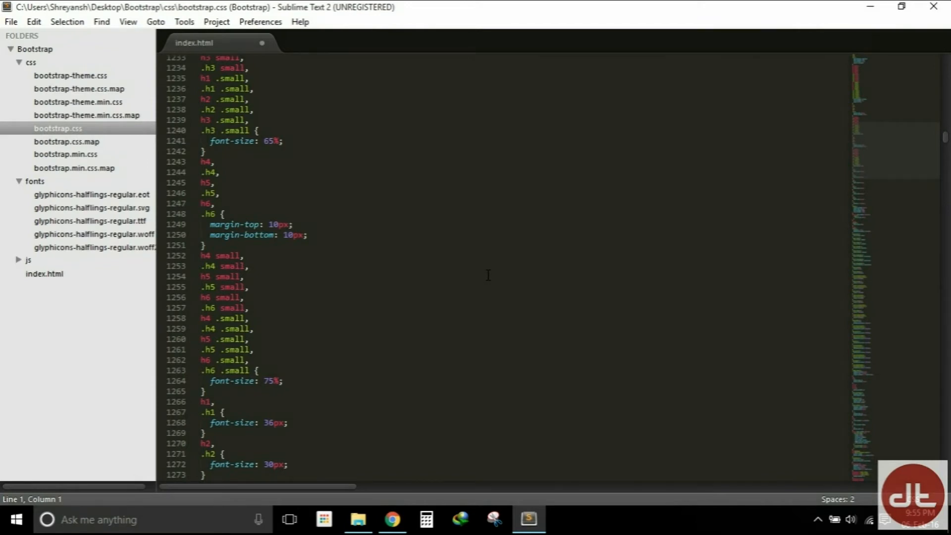
pyautogui.click(393, 520)
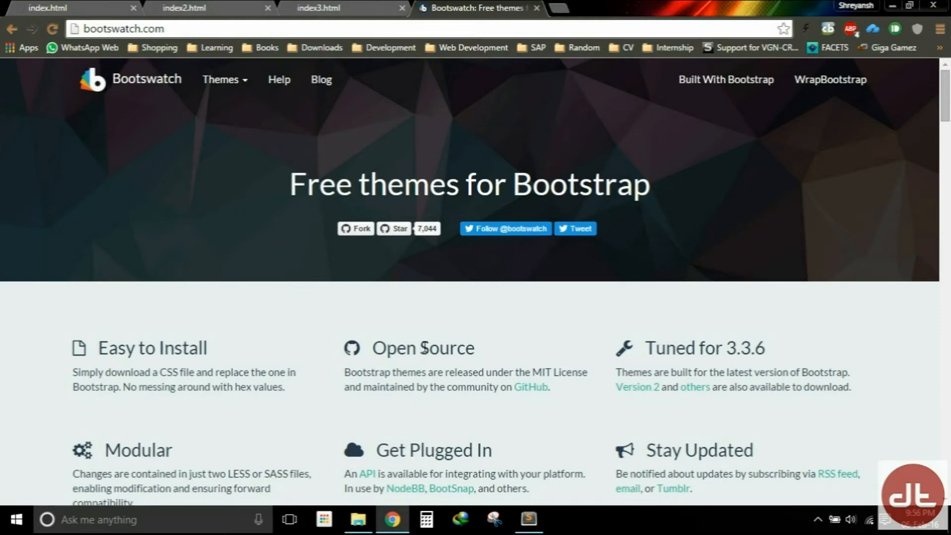
# Step: Scroll the Bootswatch theme gallery down to the Readable theme
pyautogui.scroll(-3)
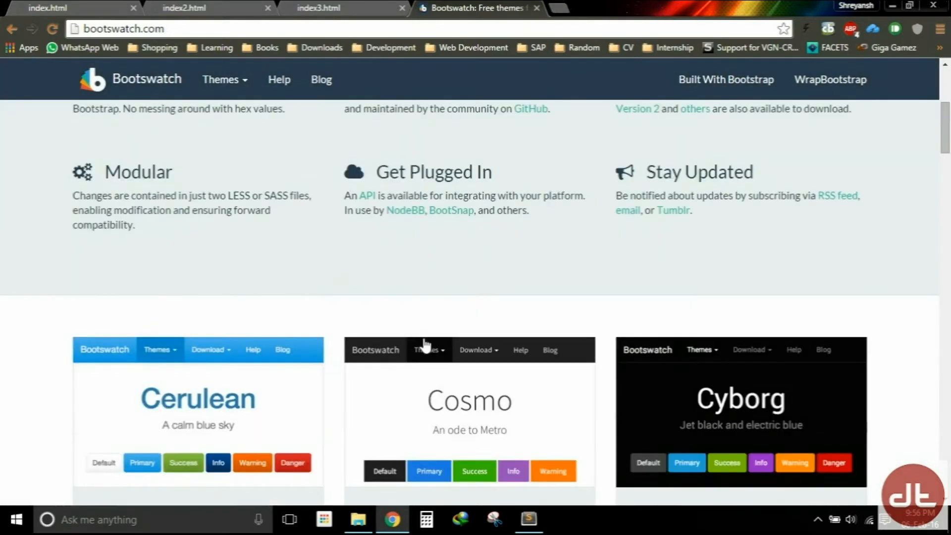
pyautogui.scroll(-3)
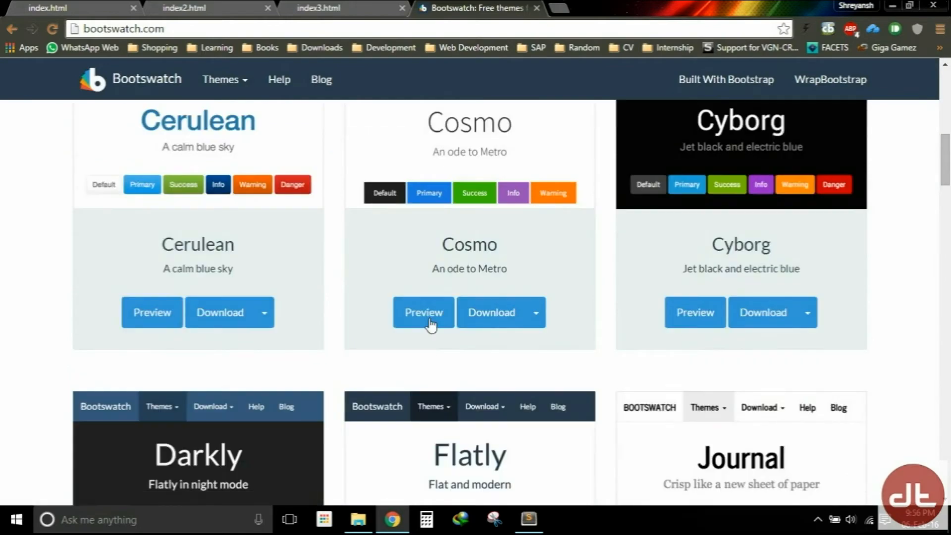
pyautogui.scroll(-3)
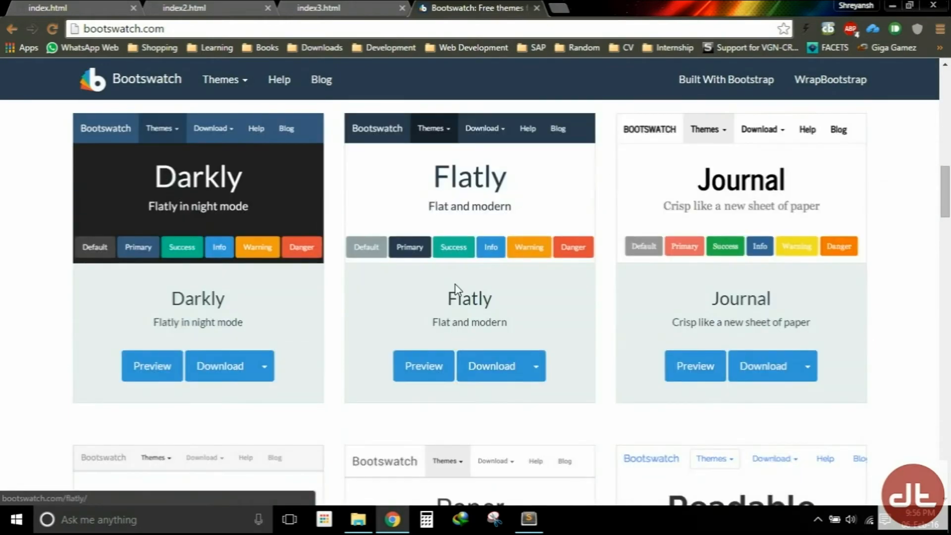
pyautogui.scroll(-3)
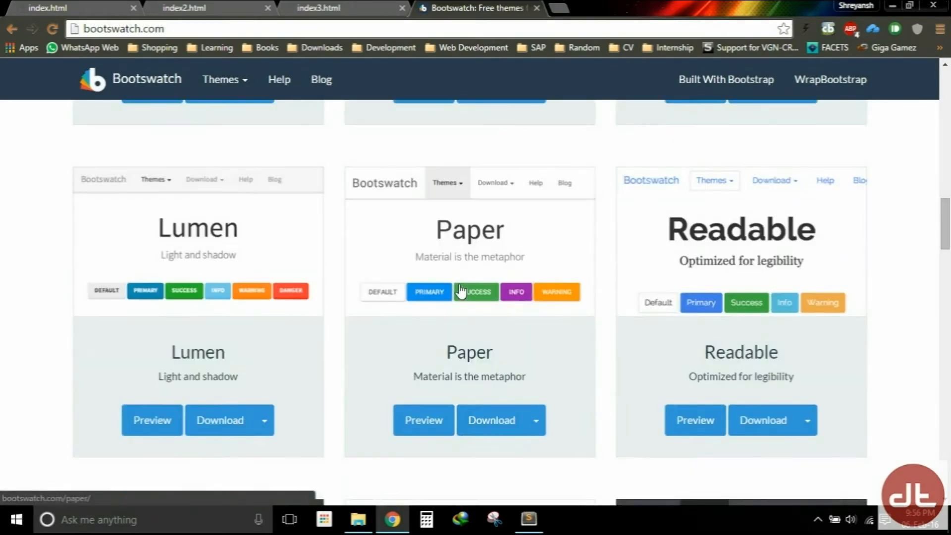
pyautogui.scroll(-3)
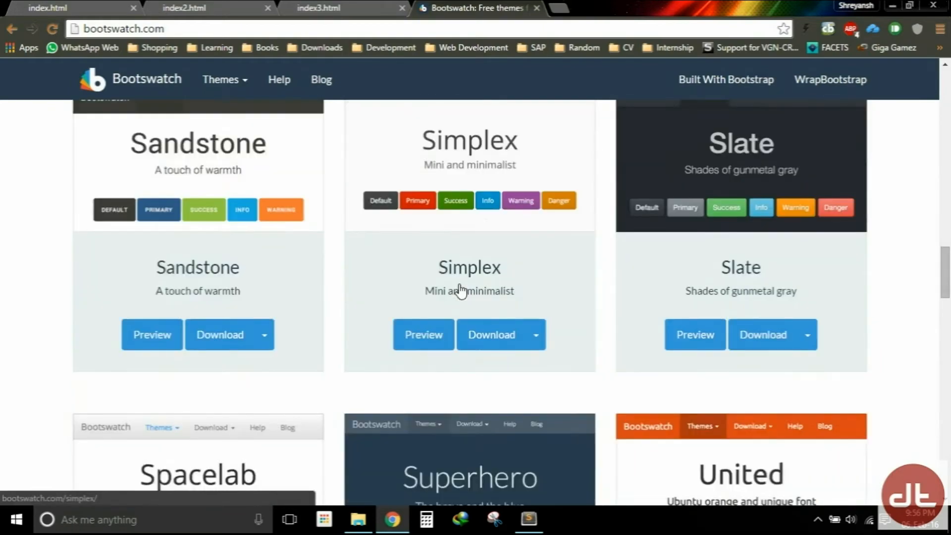
pyautogui.scroll(-3)
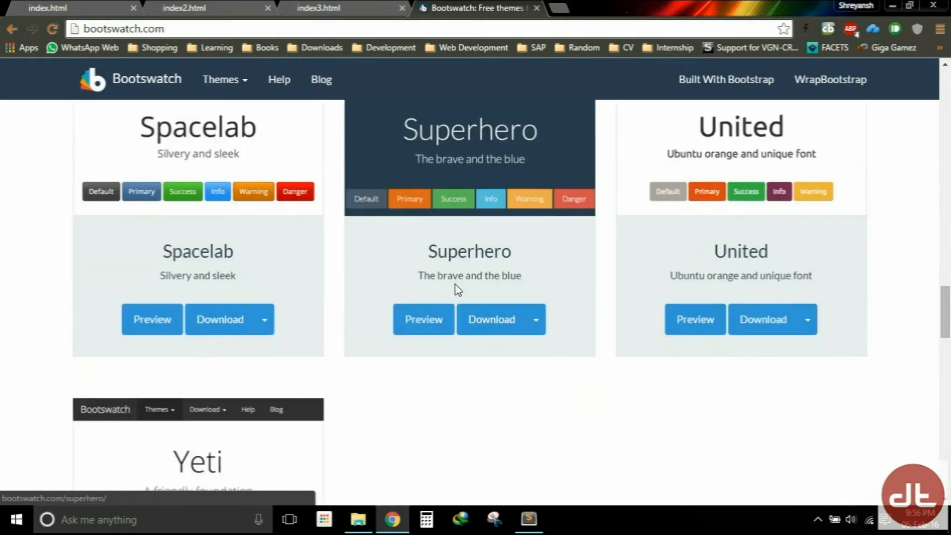
pyautogui.scroll(3)
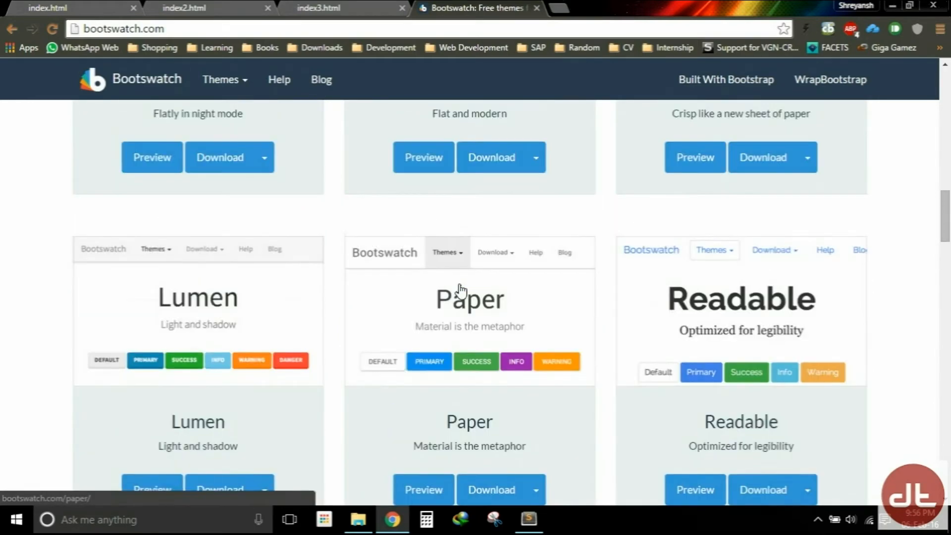
pyautogui.moveTo(497, 265)
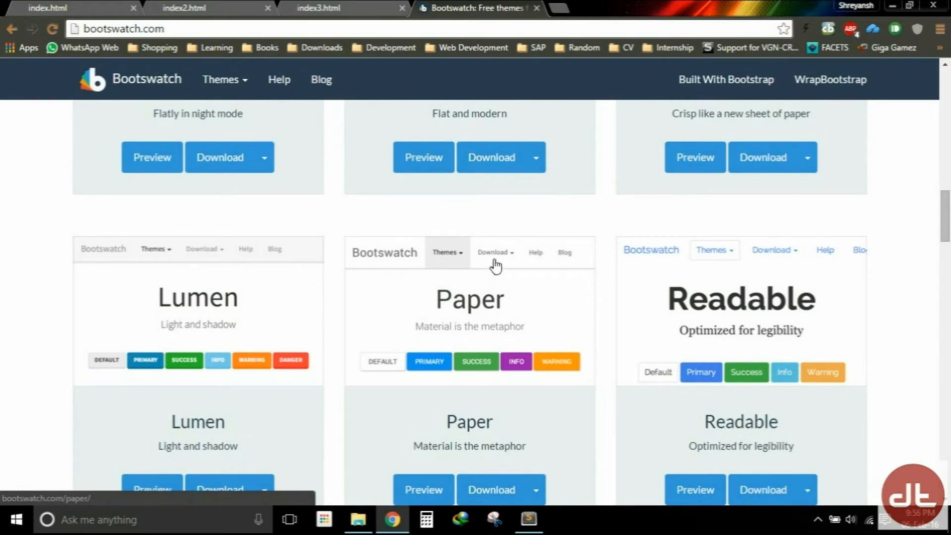
pyautogui.scroll(-3)
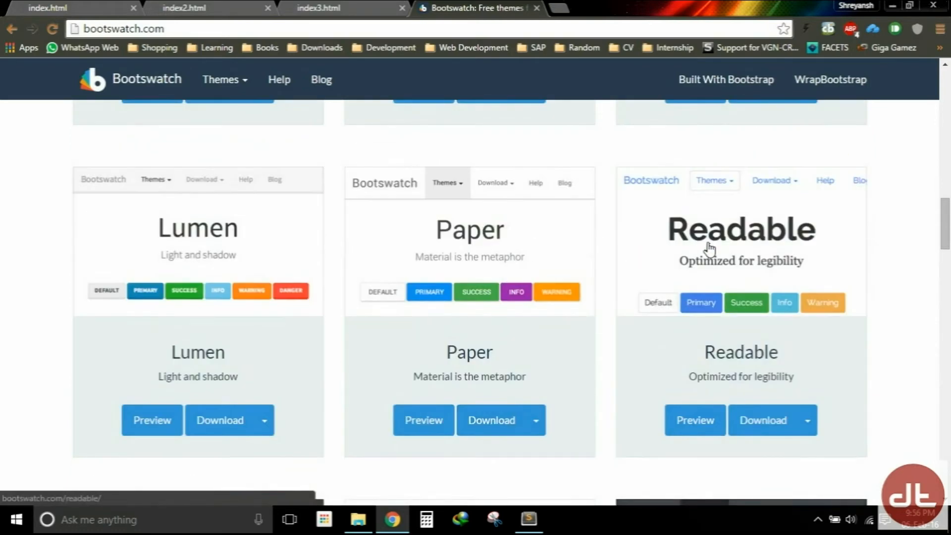
# Step: Highlight the Readable theme's name and reveal its list of downloadable files
pyautogui.doubleClick(741, 352)
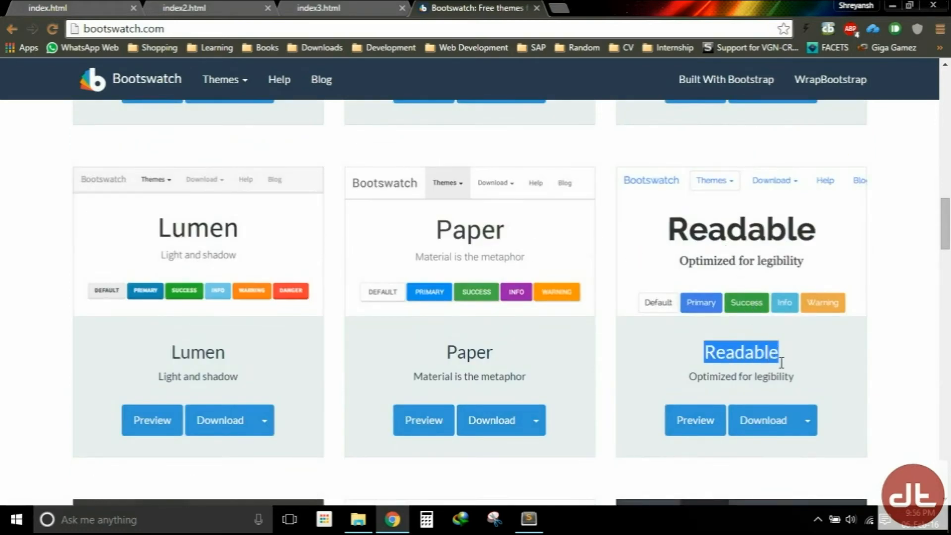
pyautogui.moveTo(782, 358)
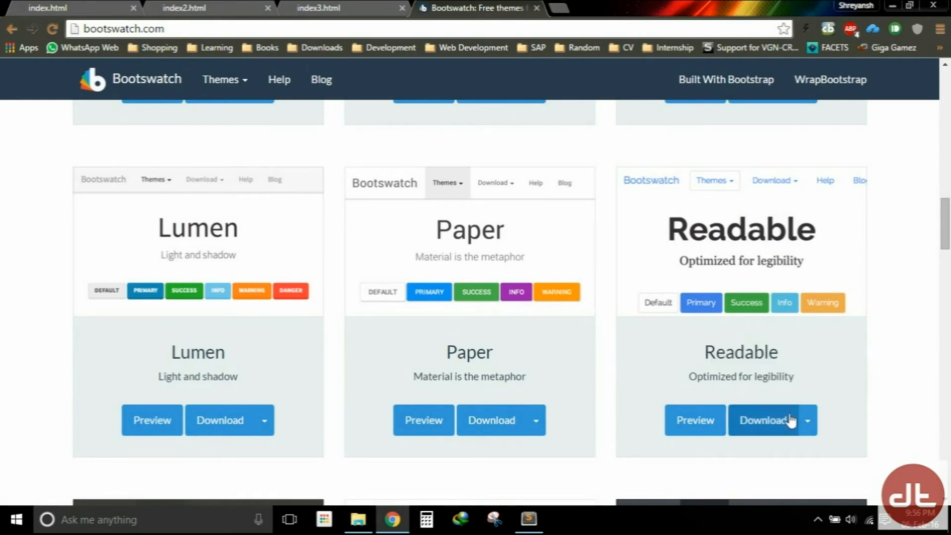
pyautogui.click(807, 420)
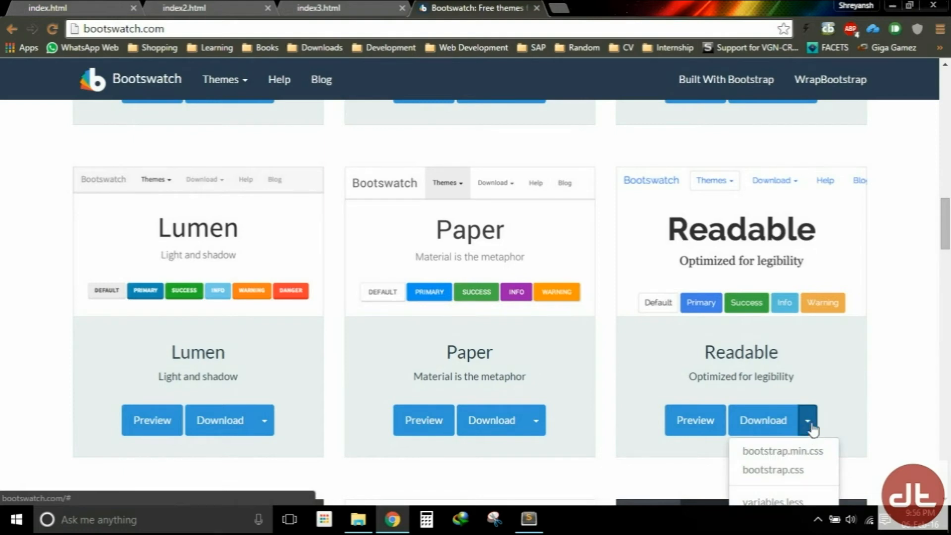
# Step: Bring up the link options for Readable's bootstrap.min.css in the download list
pyautogui.scroll(-3)
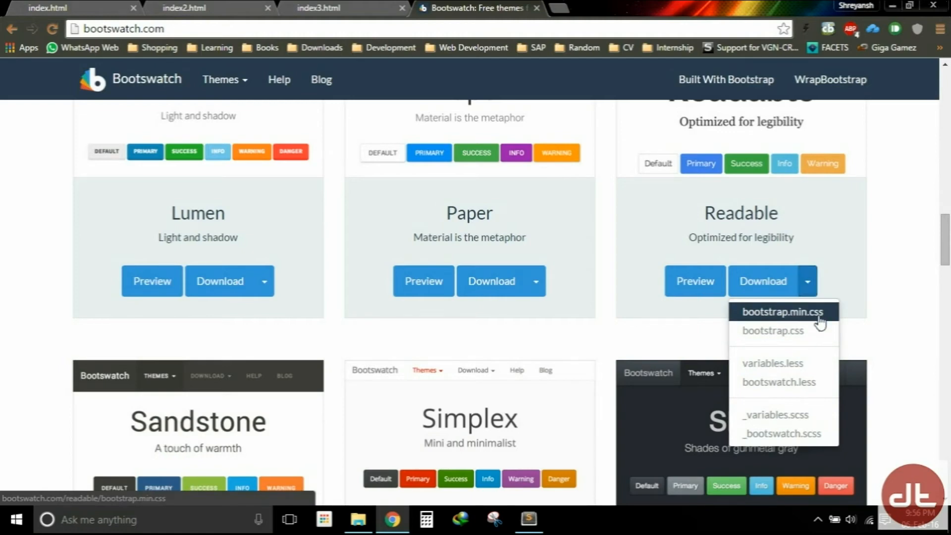
pyautogui.rightClick(782, 312)
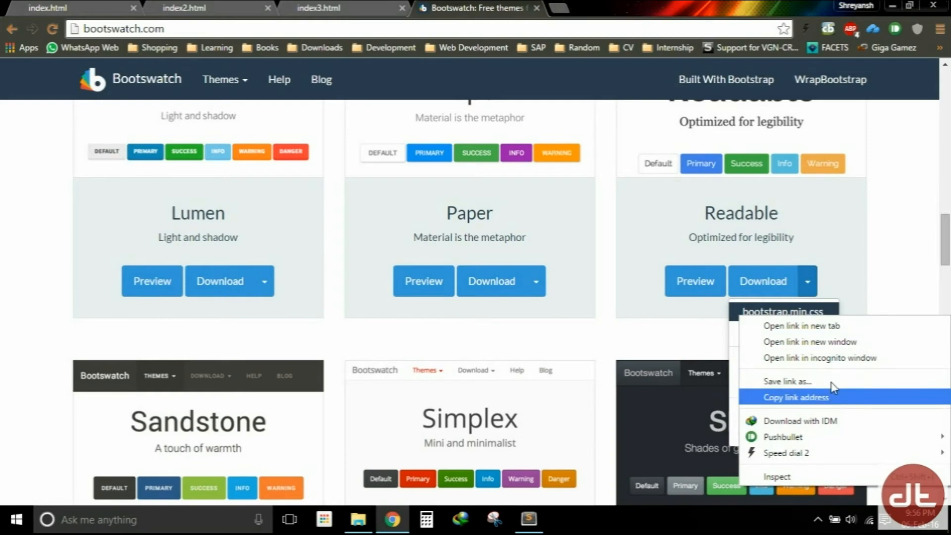
# Step: Save the linked bootstrap.min.css to Desktop > Bootstrap > css, overwriting the existing file
pyautogui.click(788, 380)
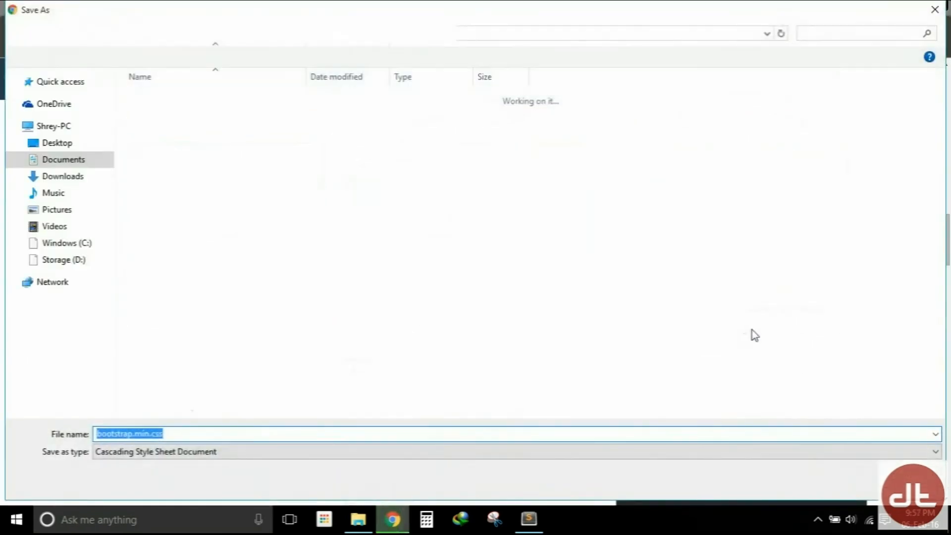
pyautogui.click(57, 143)
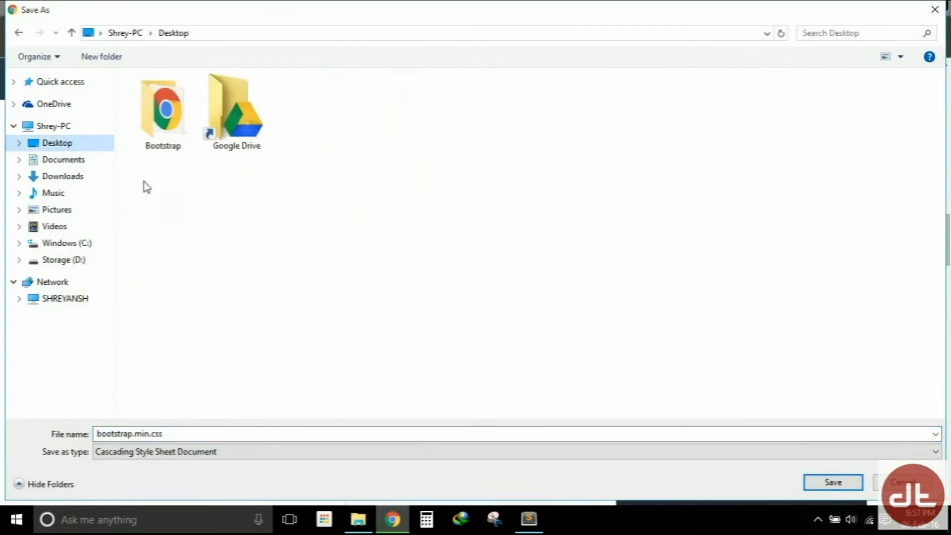
pyautogui.click(57, 143)
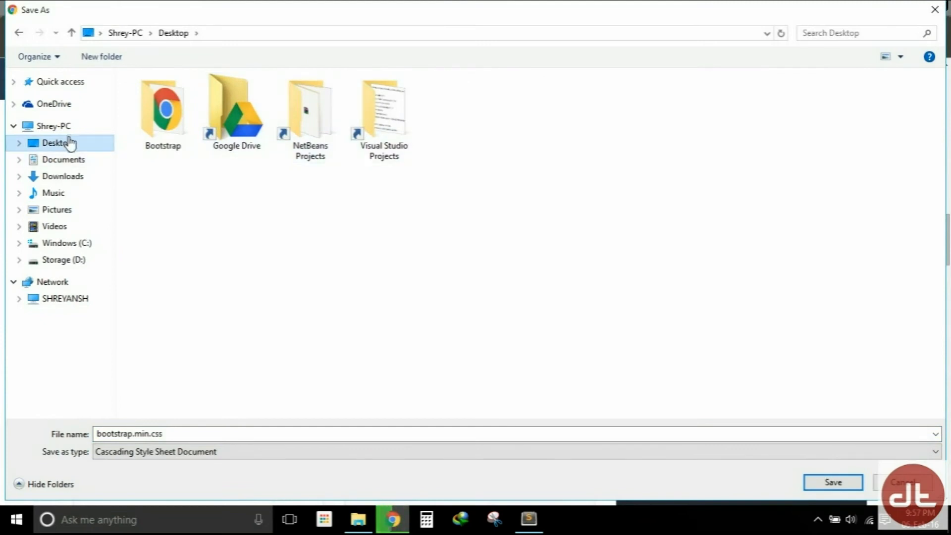
pyautogui.doubleClick(161, 106)
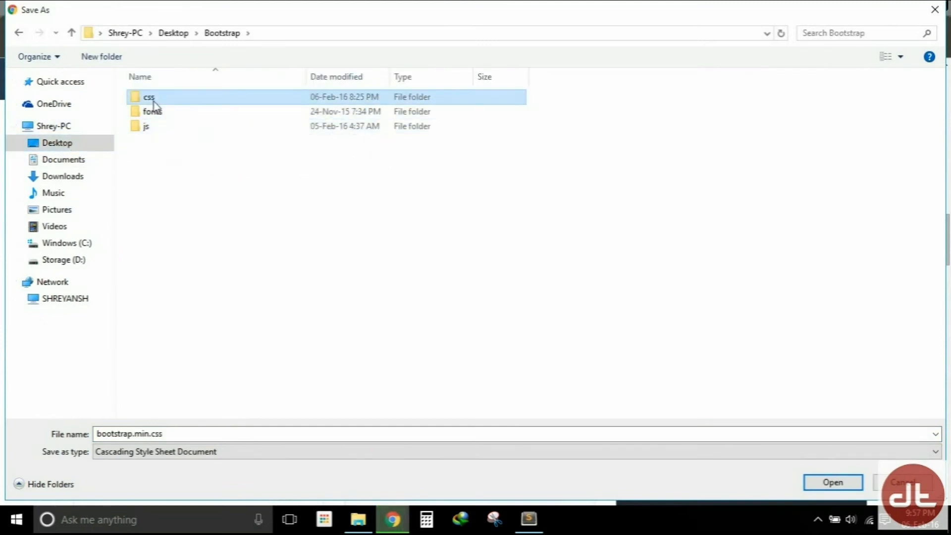
pyautogui.doubleClick(148, 96)
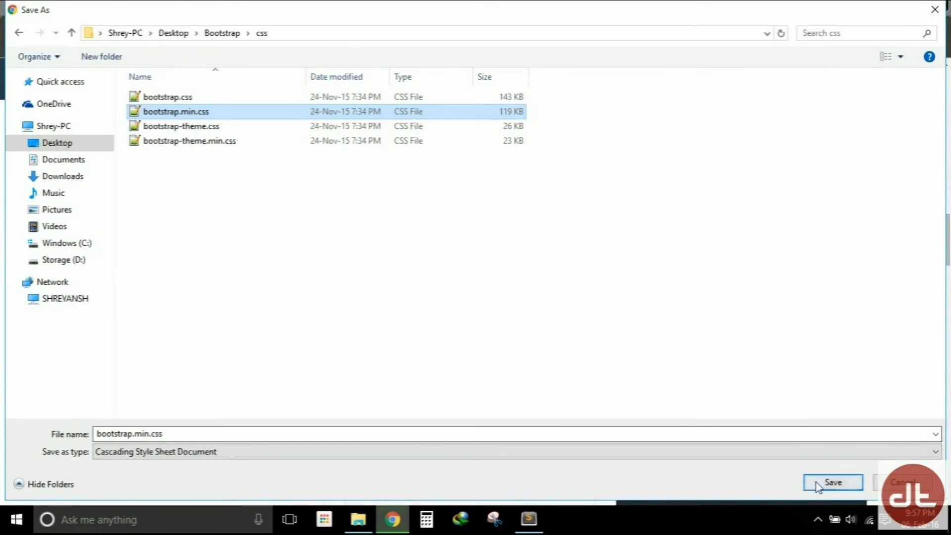
pyautogui.click(833, 482)
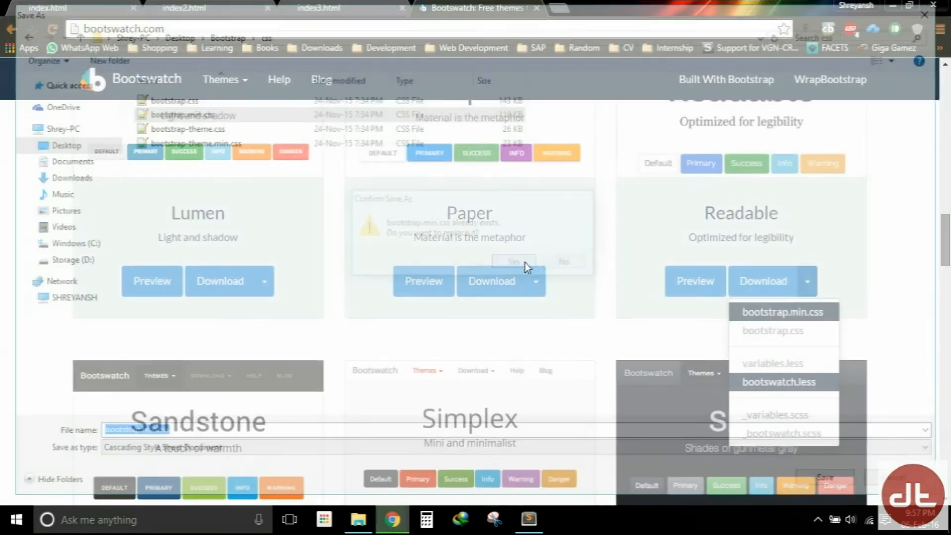
pyautogui.click(512, 260)
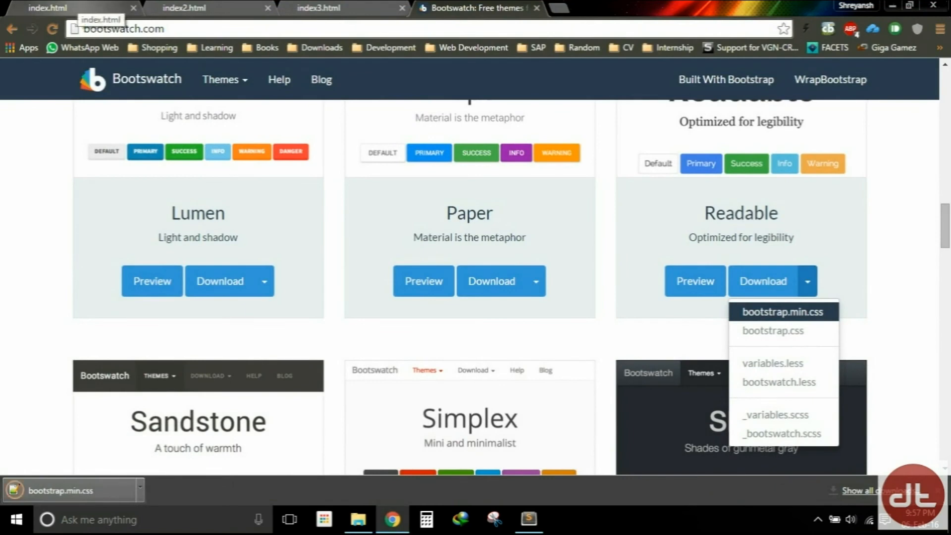
# Step: Reload index.html so it renders with the Readable theme's fonts and styling
pyautogui.click(66, 8)
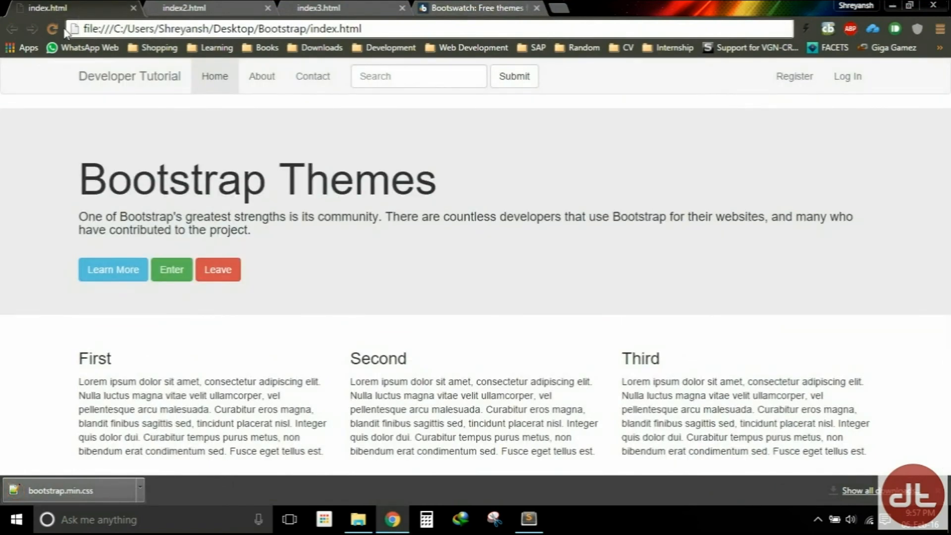
pyautogui.click(54, 29)
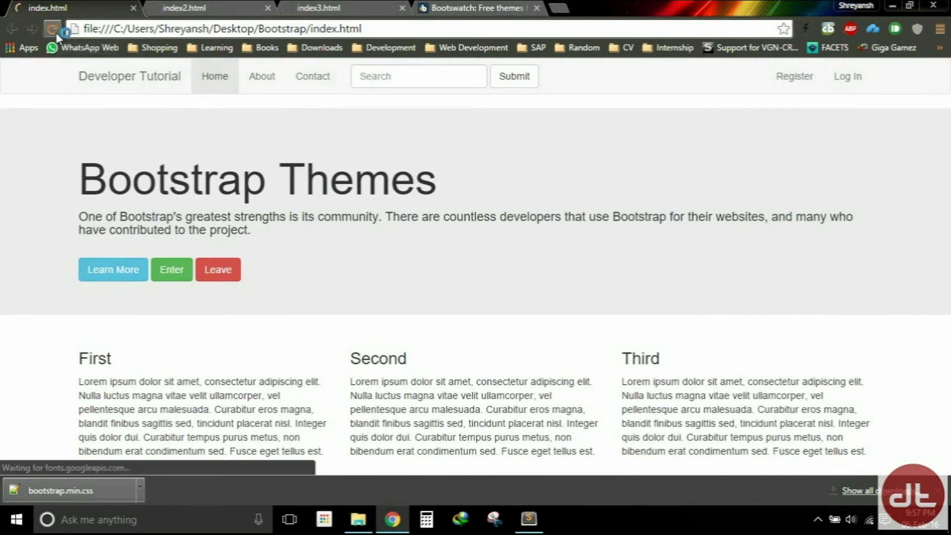
pyautogui.click(53, 29)
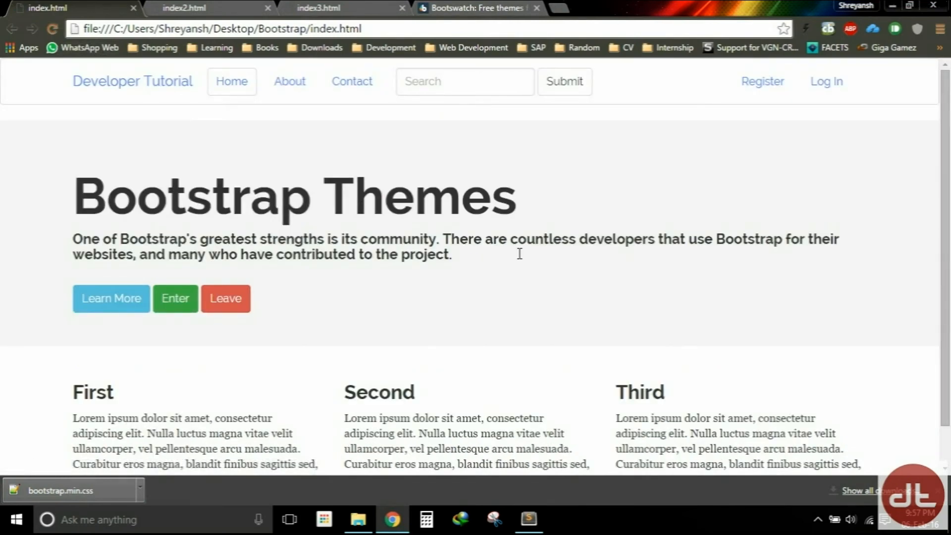
pyautogui.scroll(-3)
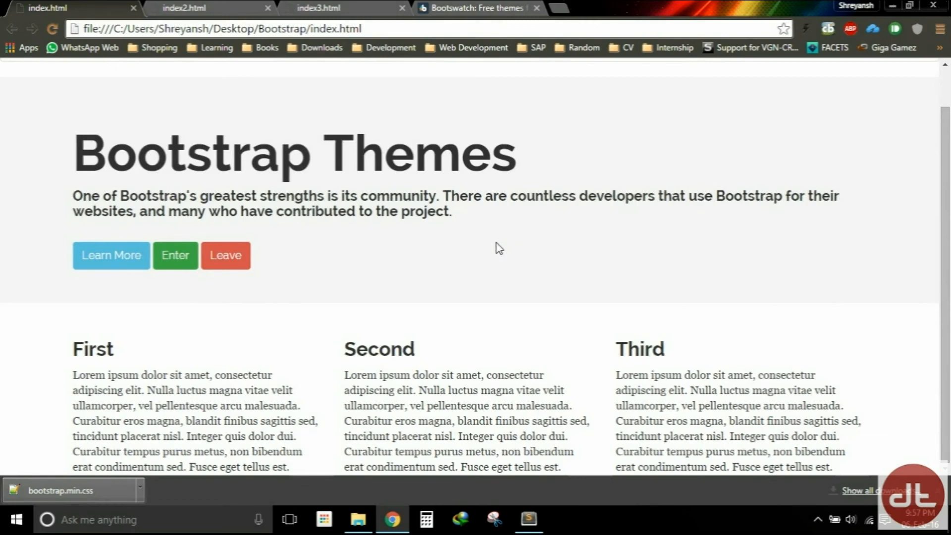
pyautogui.moveTo(491, 273)
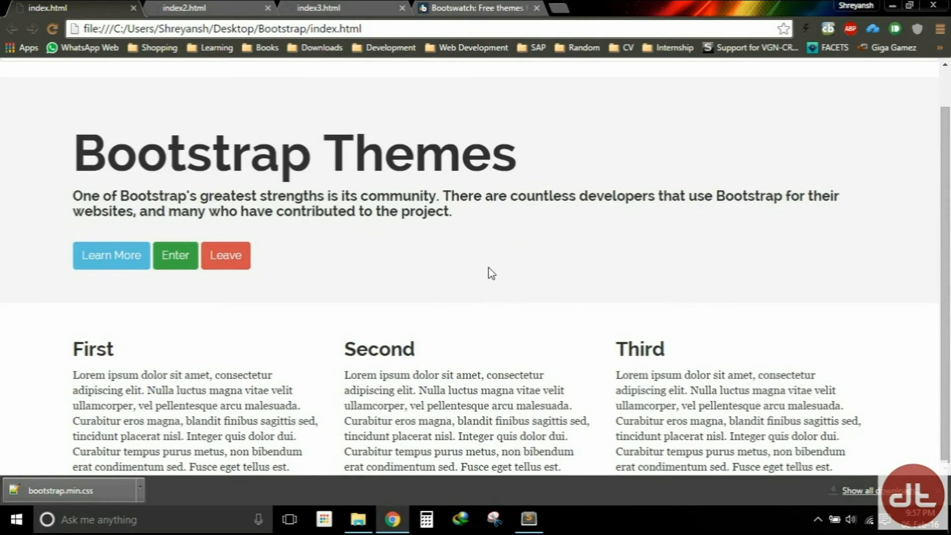
pyautogui.moveTo(409, 285)
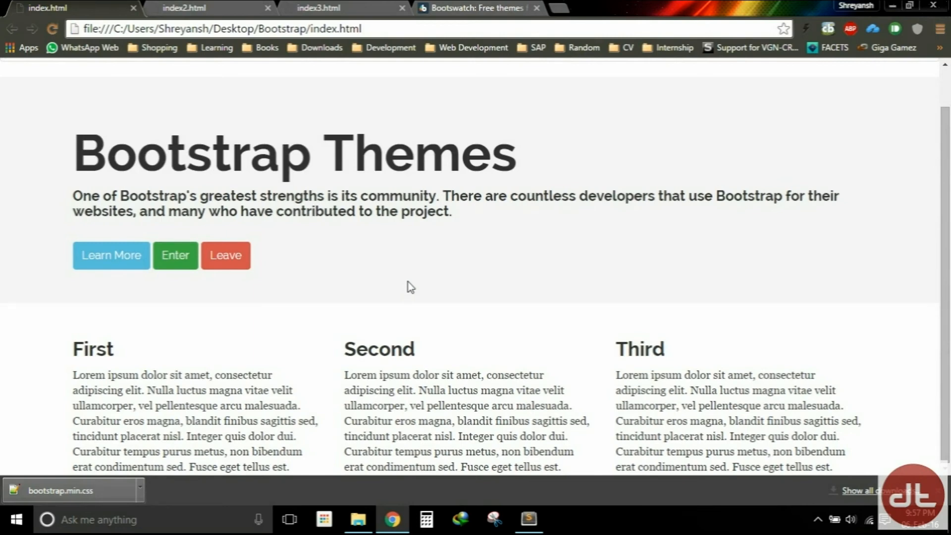
# Step: Close the Bootswatch tab and compare the restyled index.html with the orange-themed index3.html
pyautogui.click(533, 8)
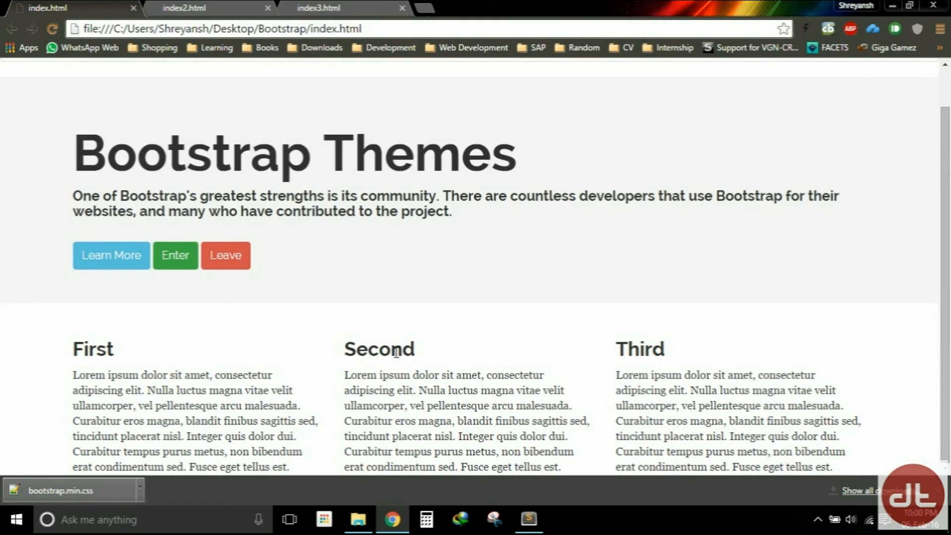
pyautogui.moveTo(406, 334)
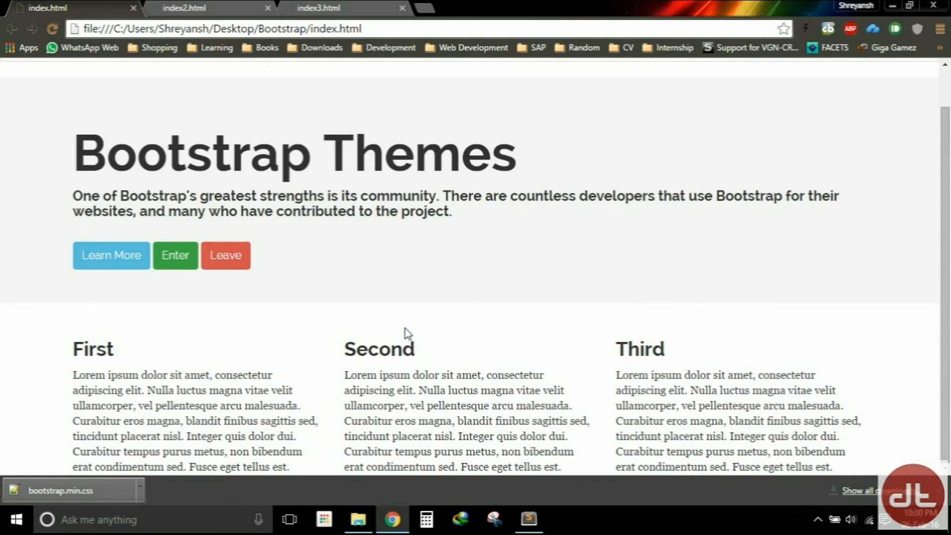
pyautogui.moveTo(388, 288)
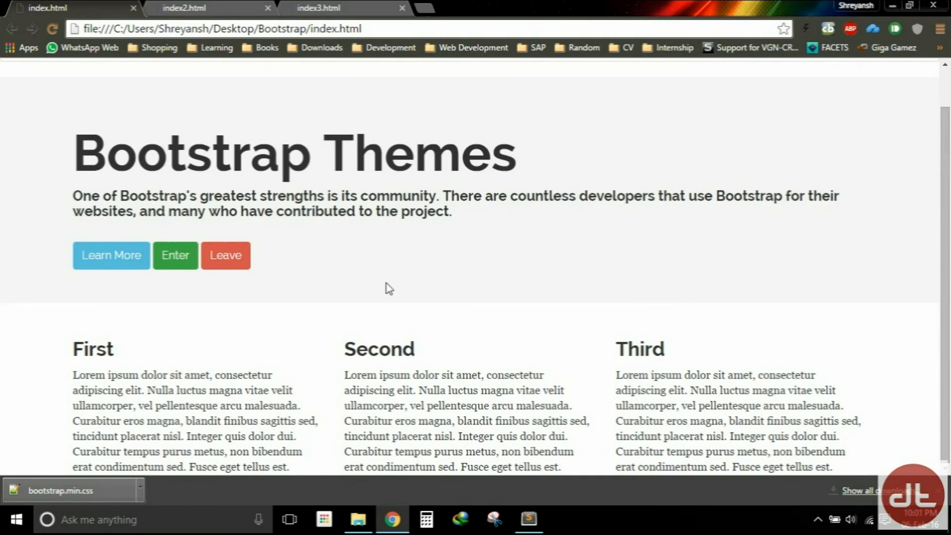
pyautogui.click(318, 8)
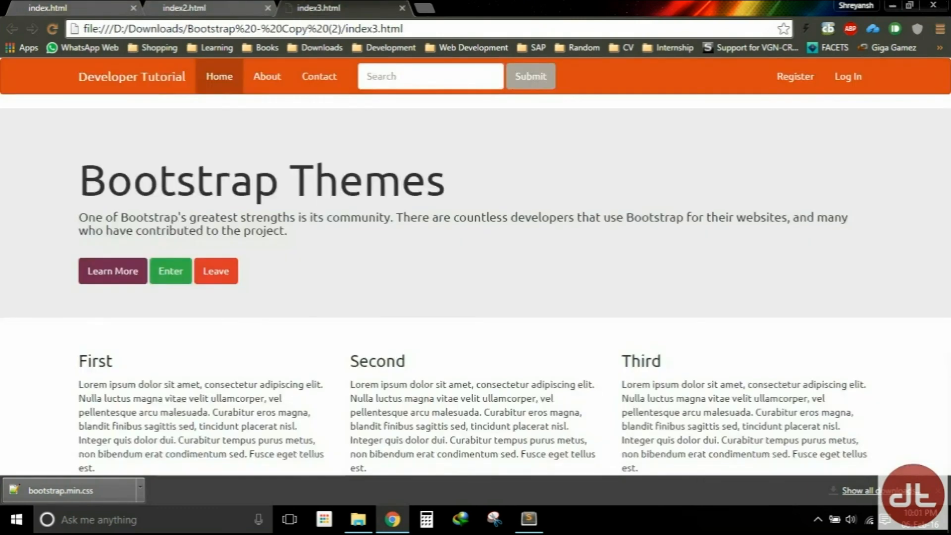
pyautogui.click(72, 8)
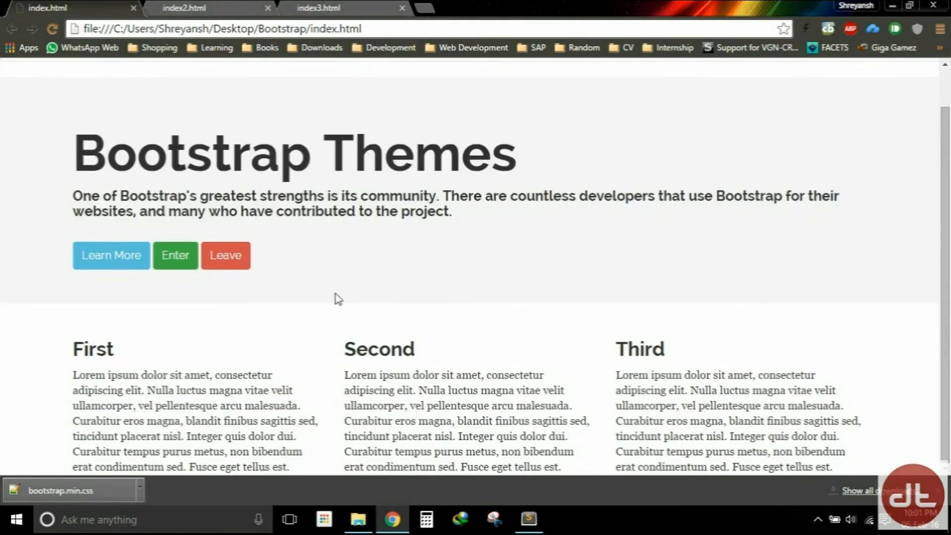